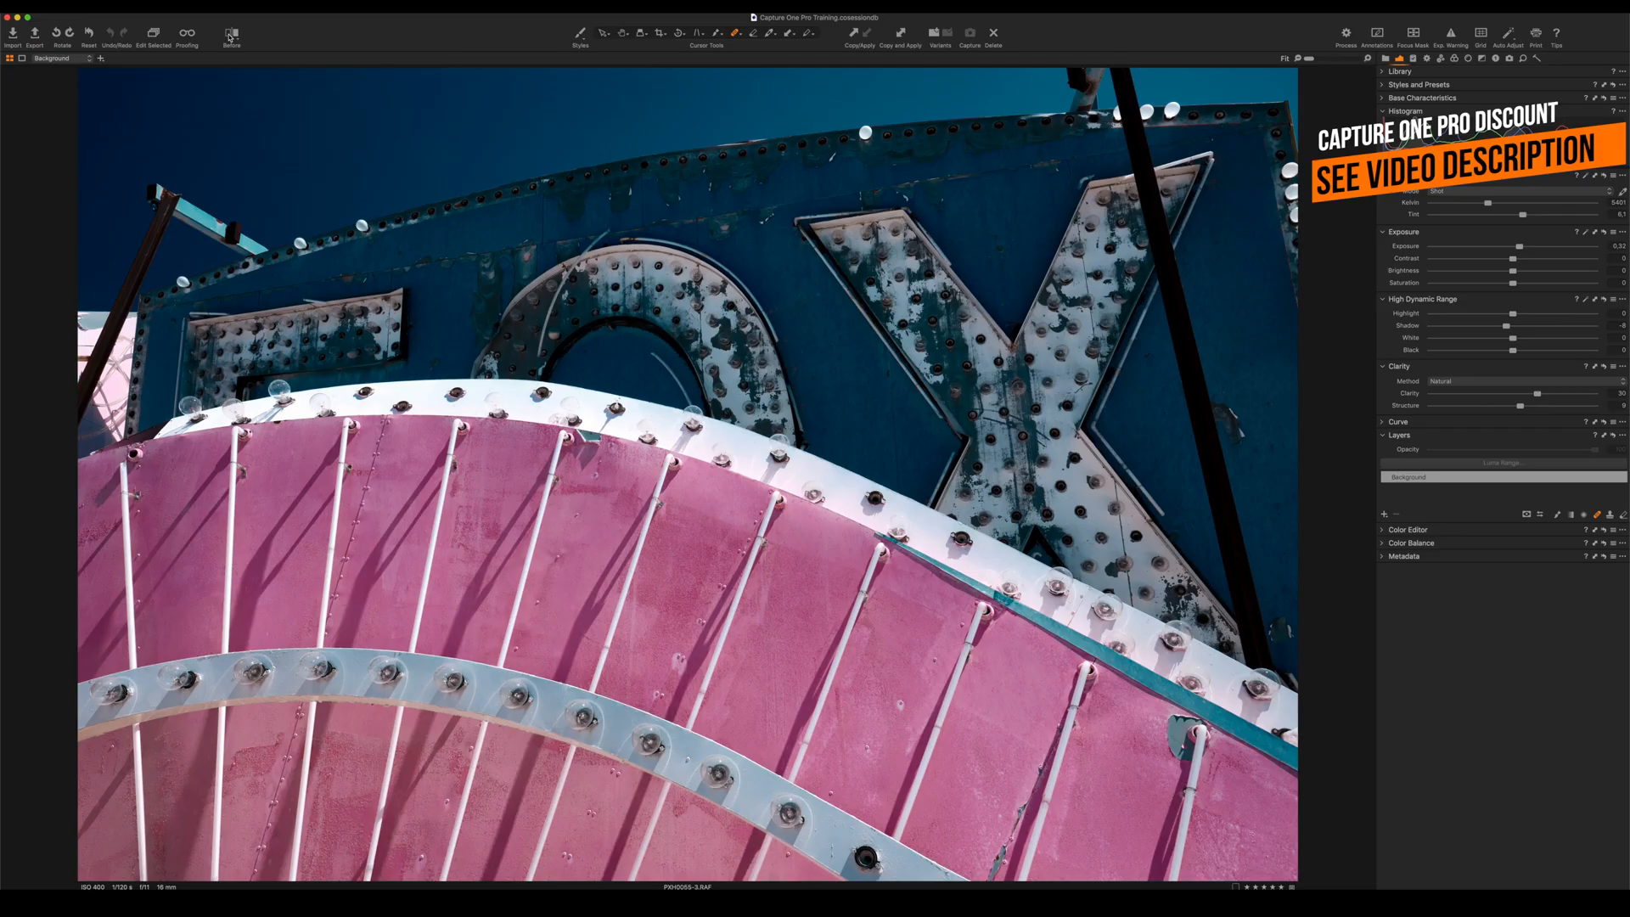
# Toggle Before/After to view the unedited photo, then return to the edited version.
pyautogui.click(231, 34)
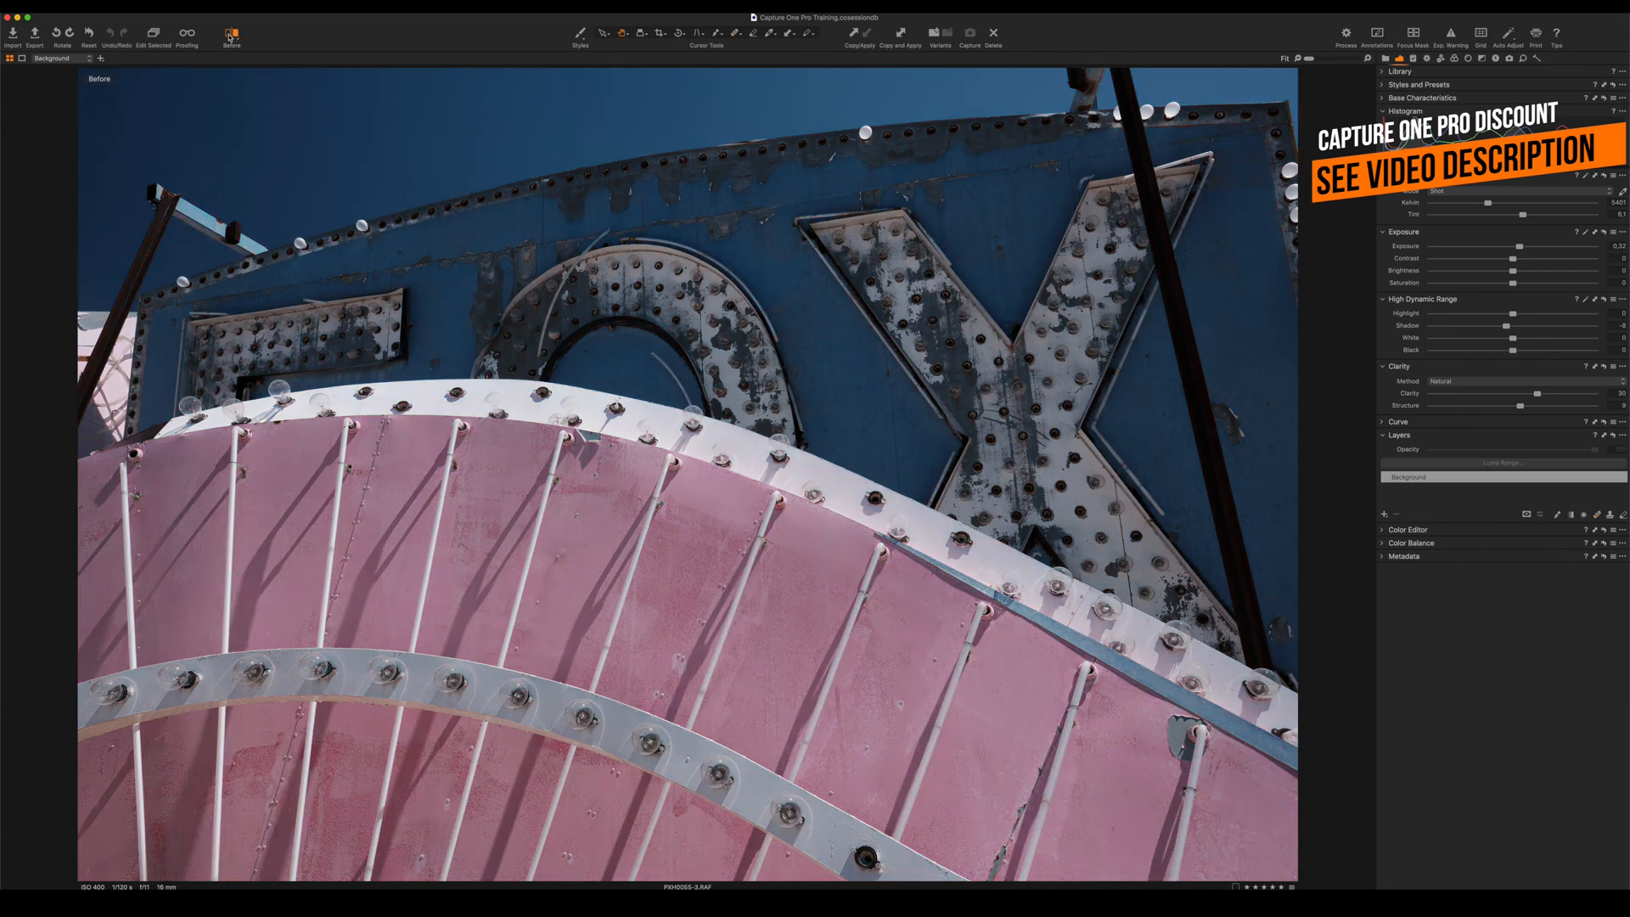
pyautogui.click(231, 35)
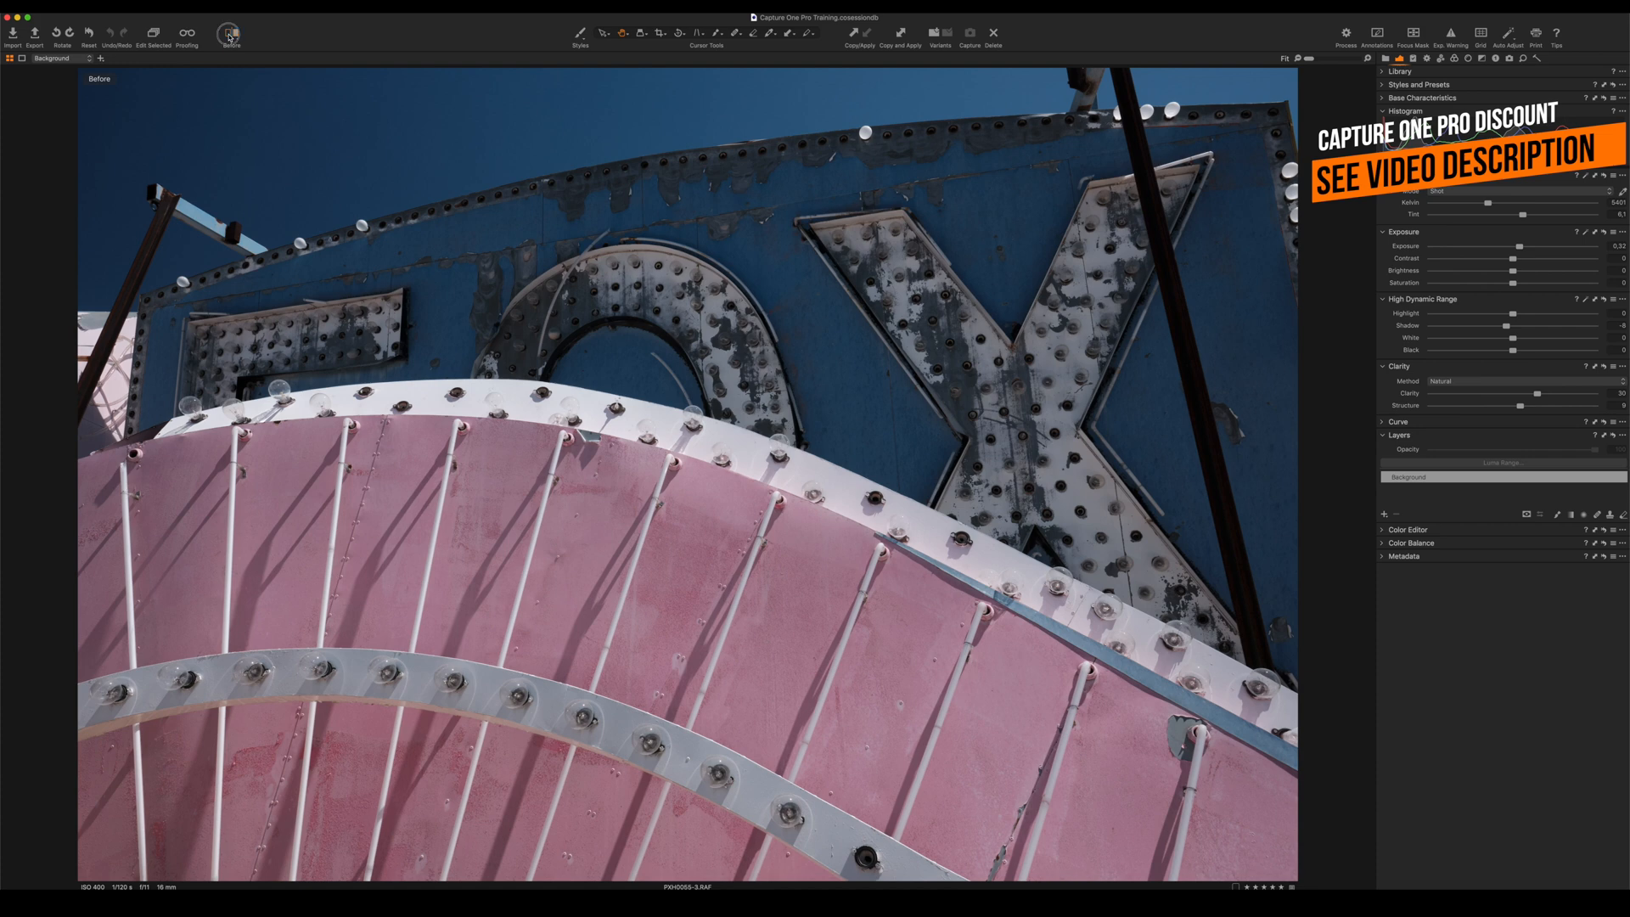
pyautogui.click(231, 34)
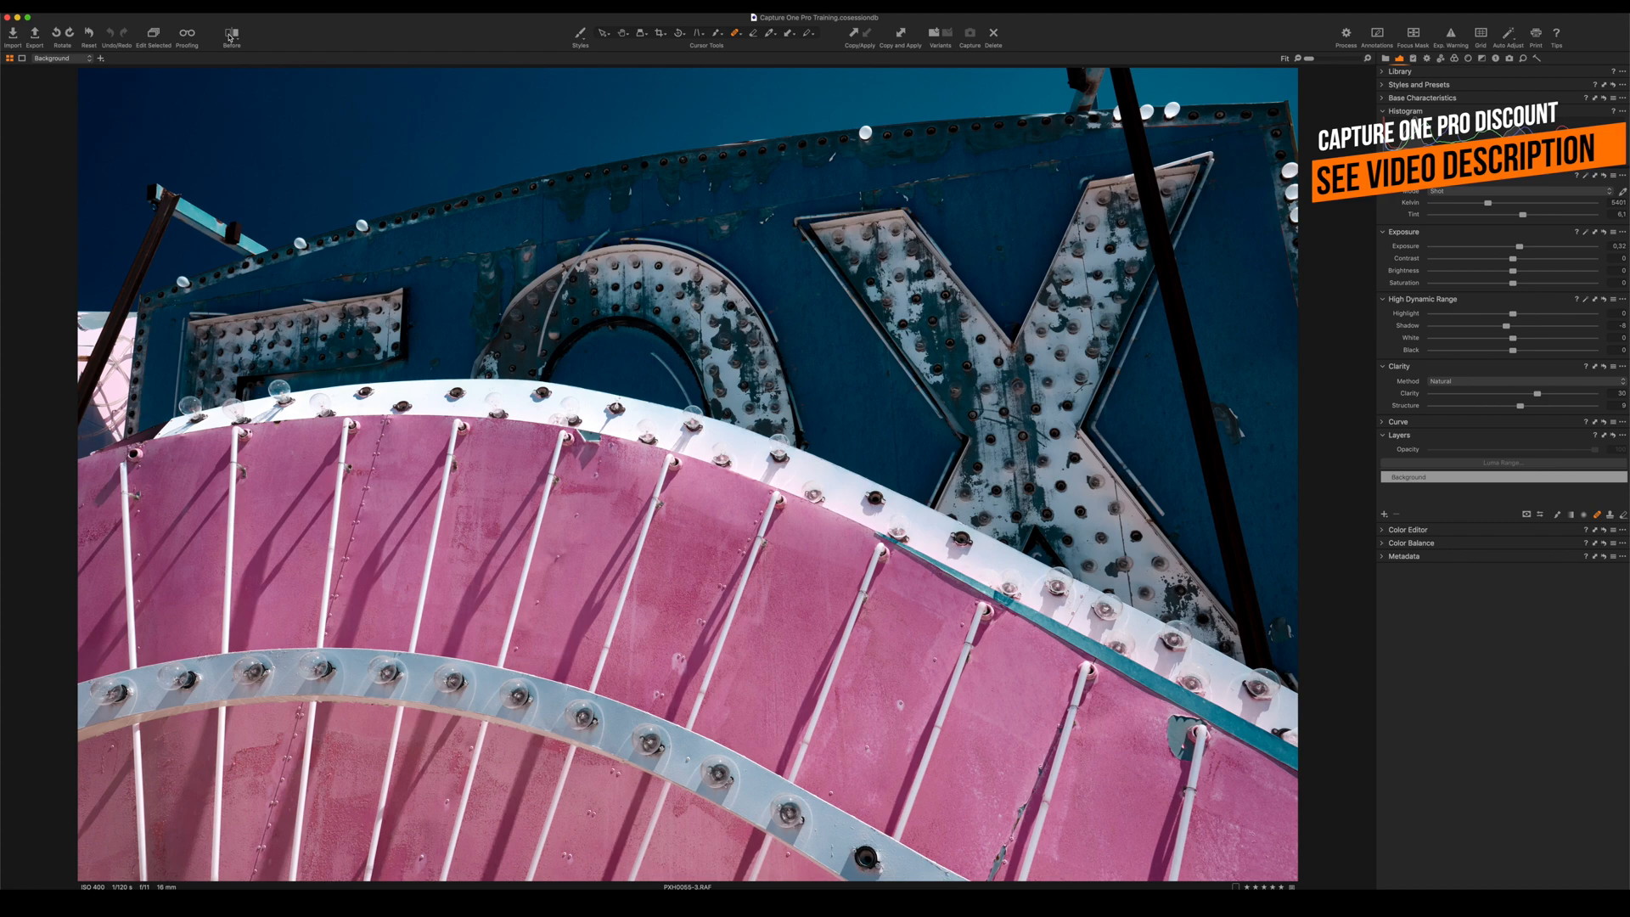
# Switch to split Before/After view and move the dividing line across the image.
pyautogui.click(231, 34)
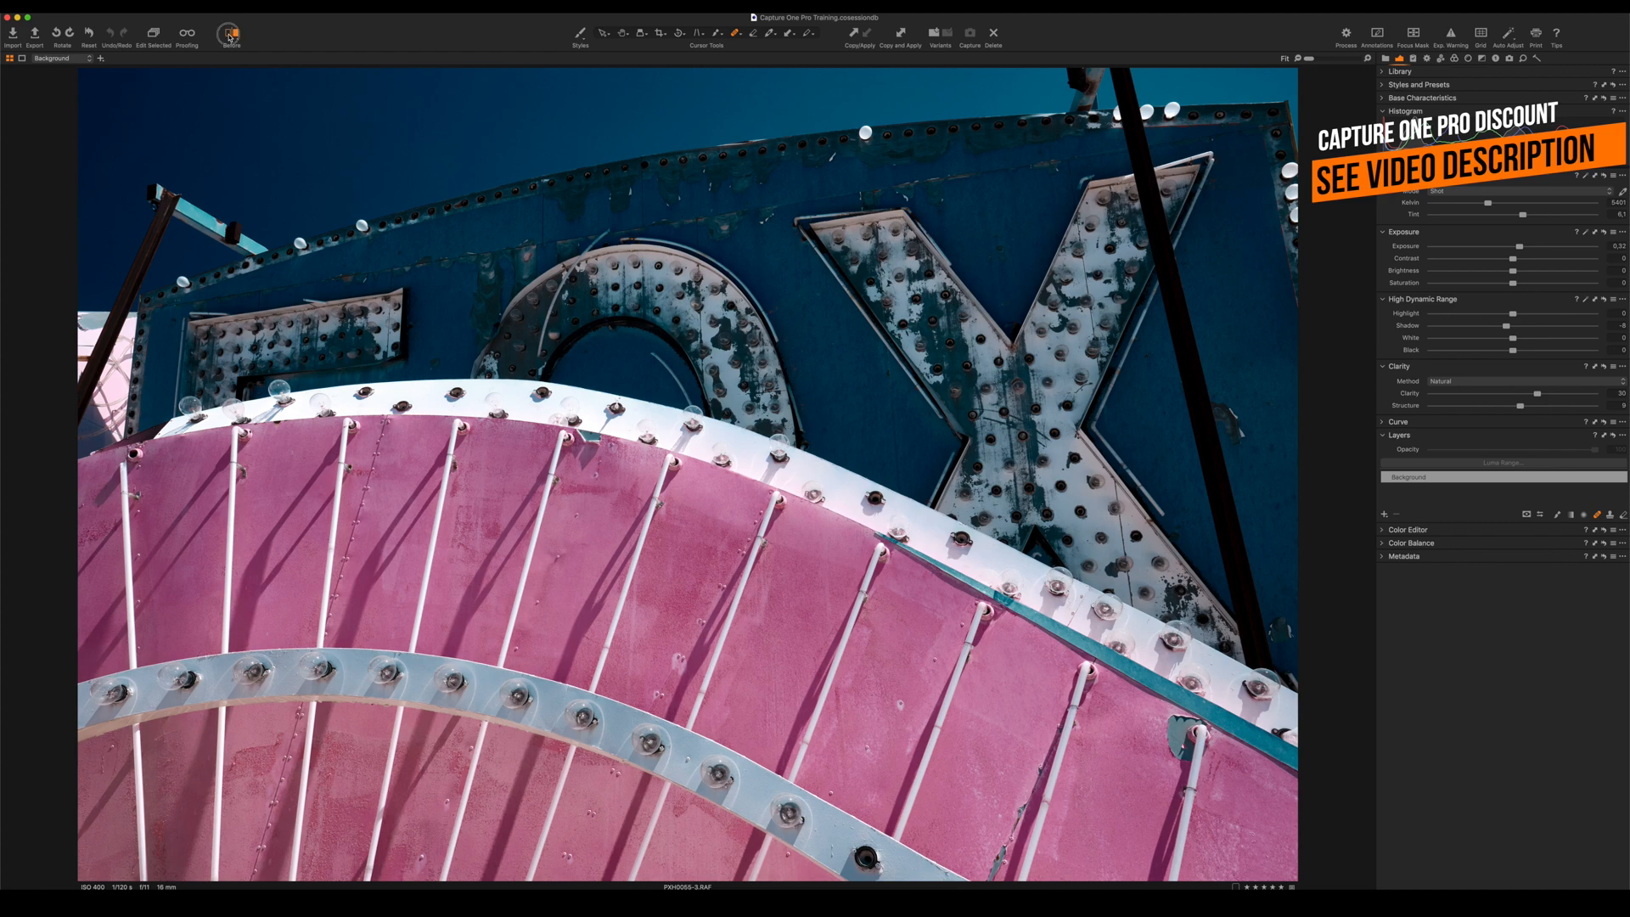
pyautogui.moveTo(278, 57)
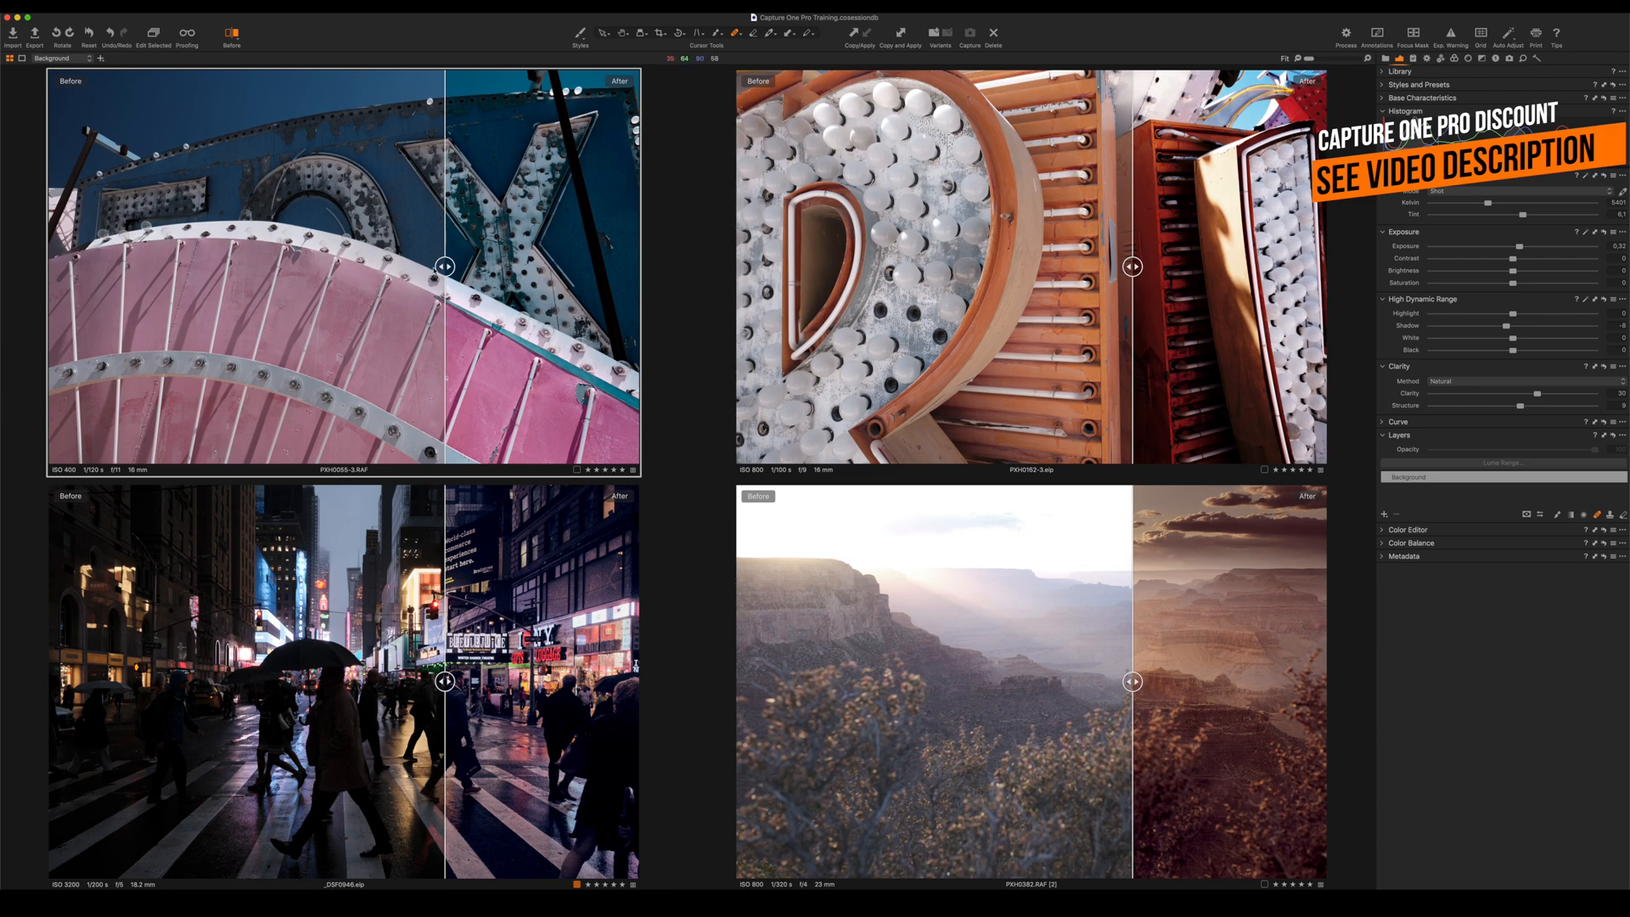
pyautogui.moveTo(444, 266); pyautogui.dragTo(272, 267)
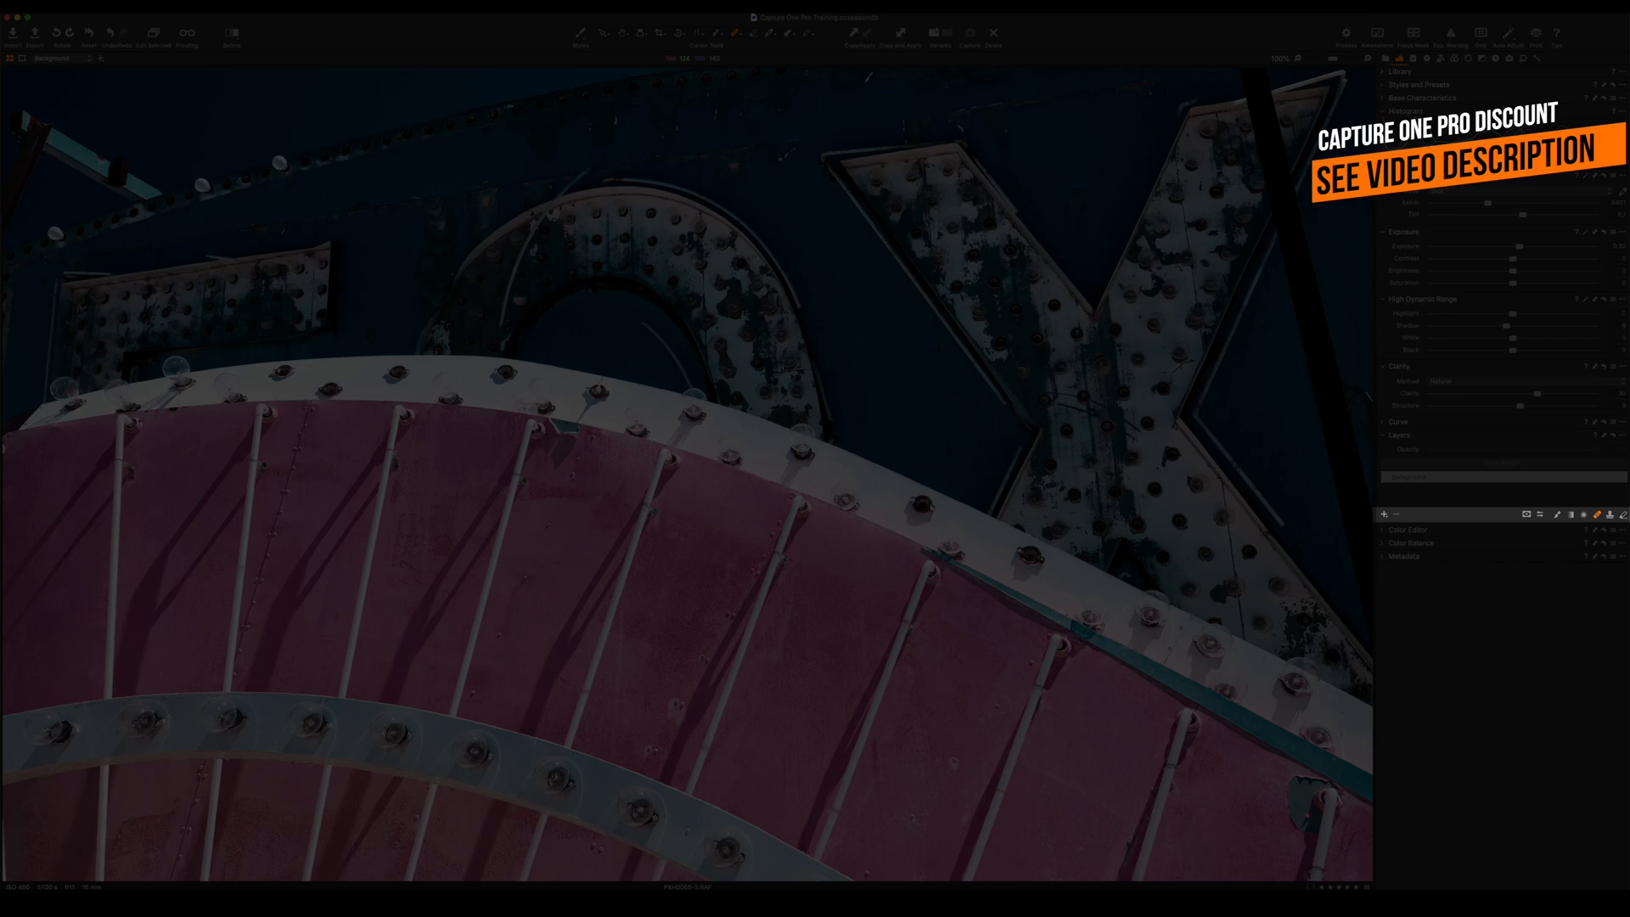
# Add a new Heal layer on the neon photo and place a first healing spot near the letter O.
pyautogui.click(995, 710)
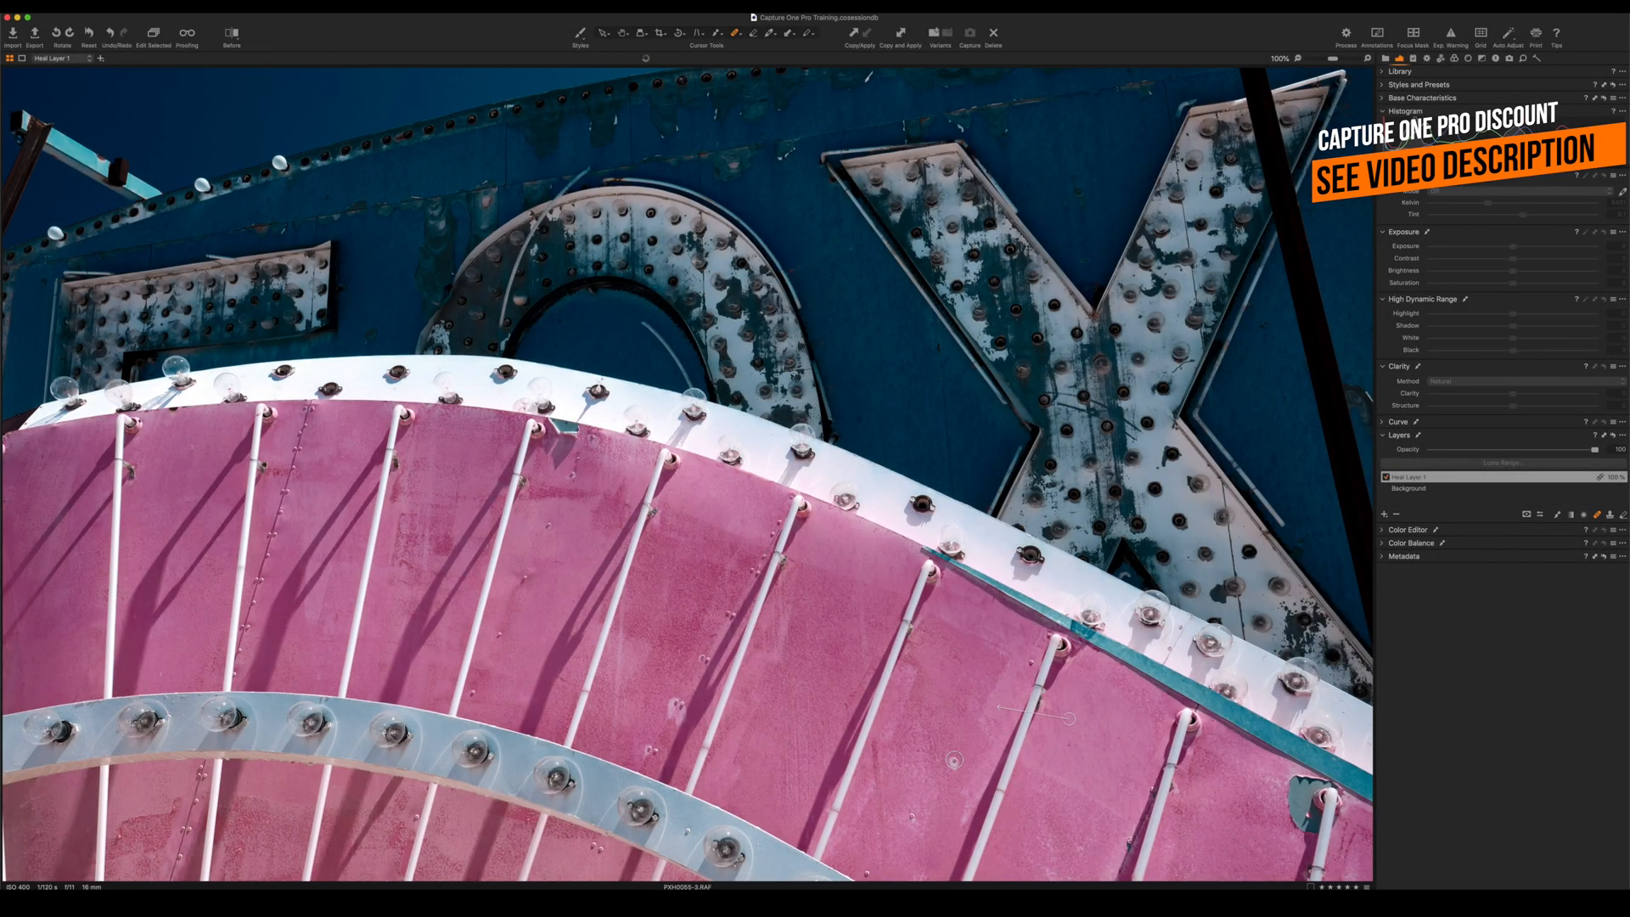
pyautogui.click(952, 761)
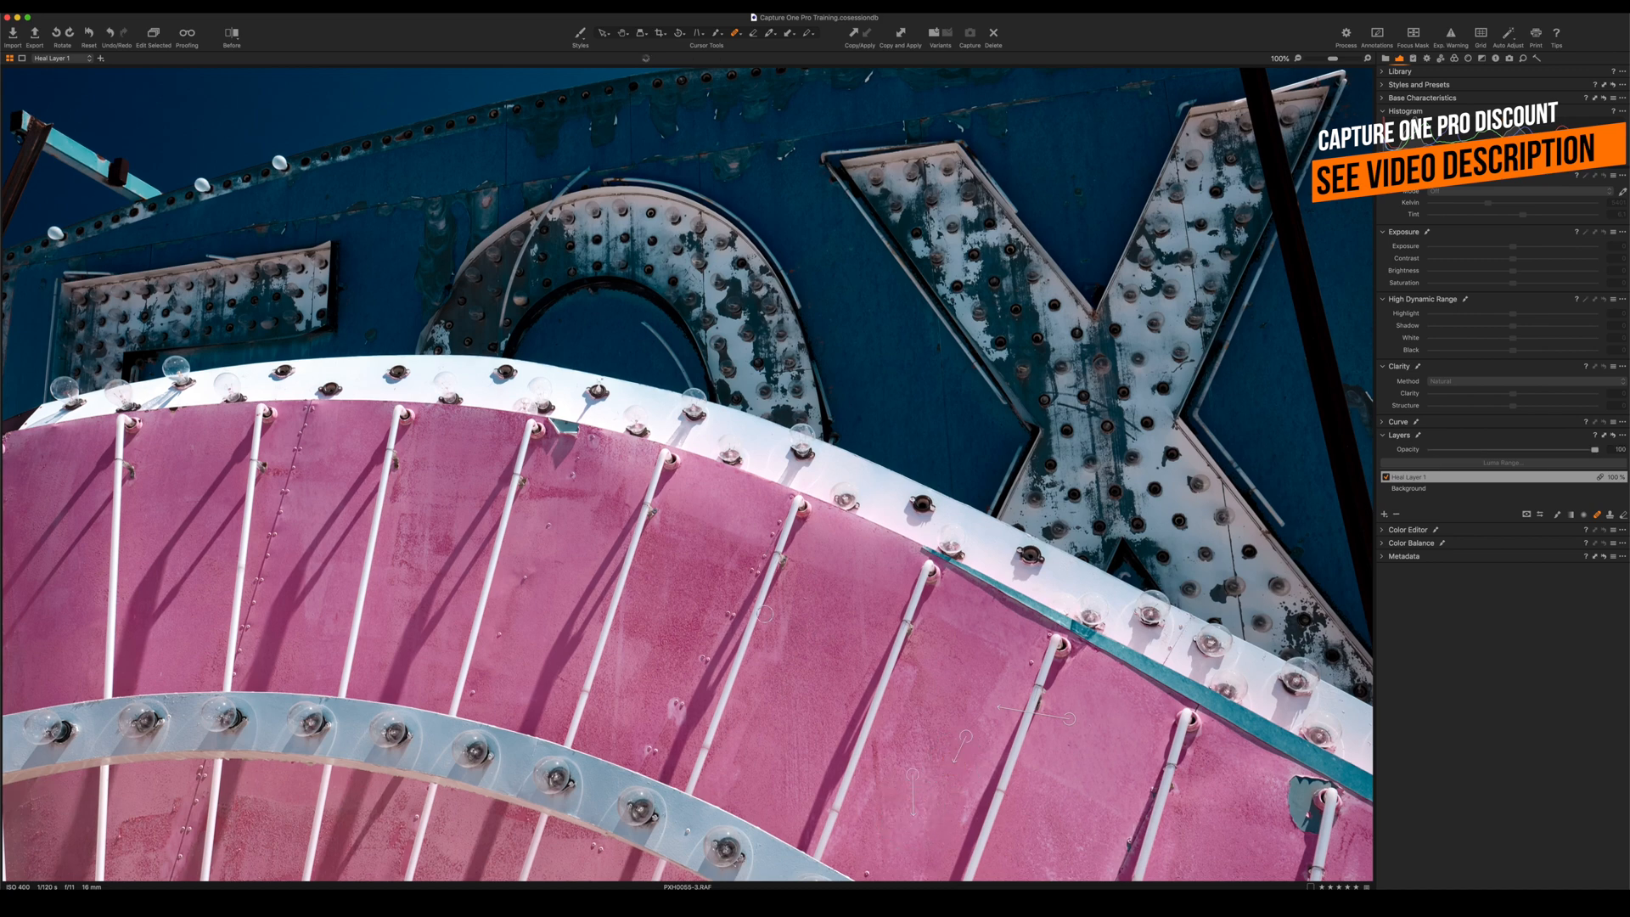
pyautogui.click(535, 575)
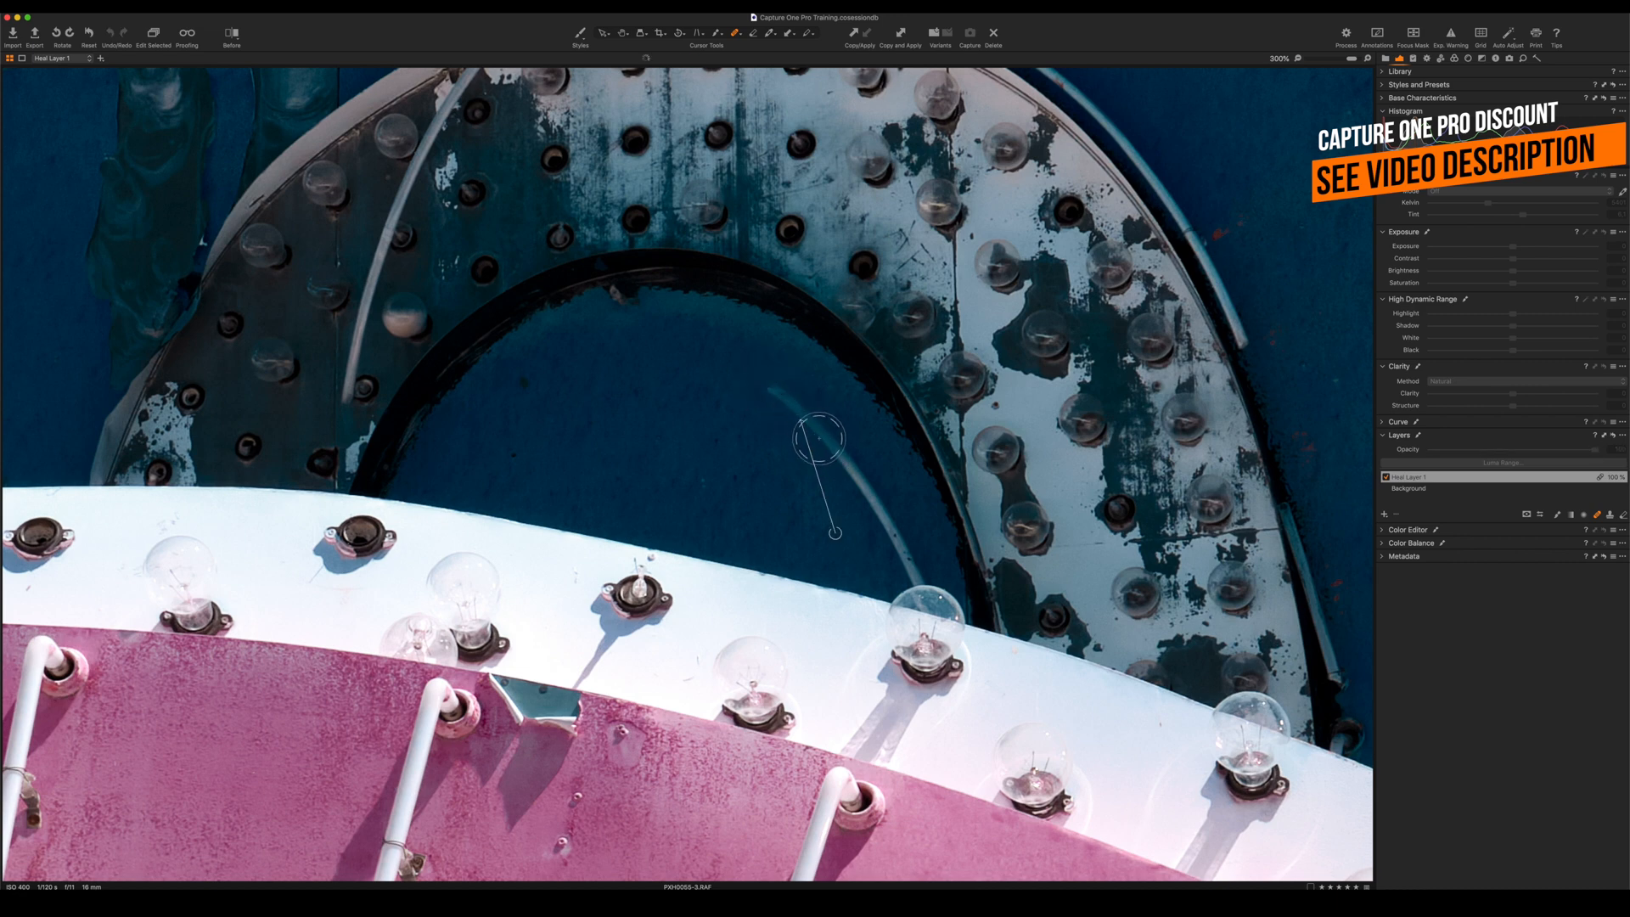
pyautogui.moveTo(775, 396)
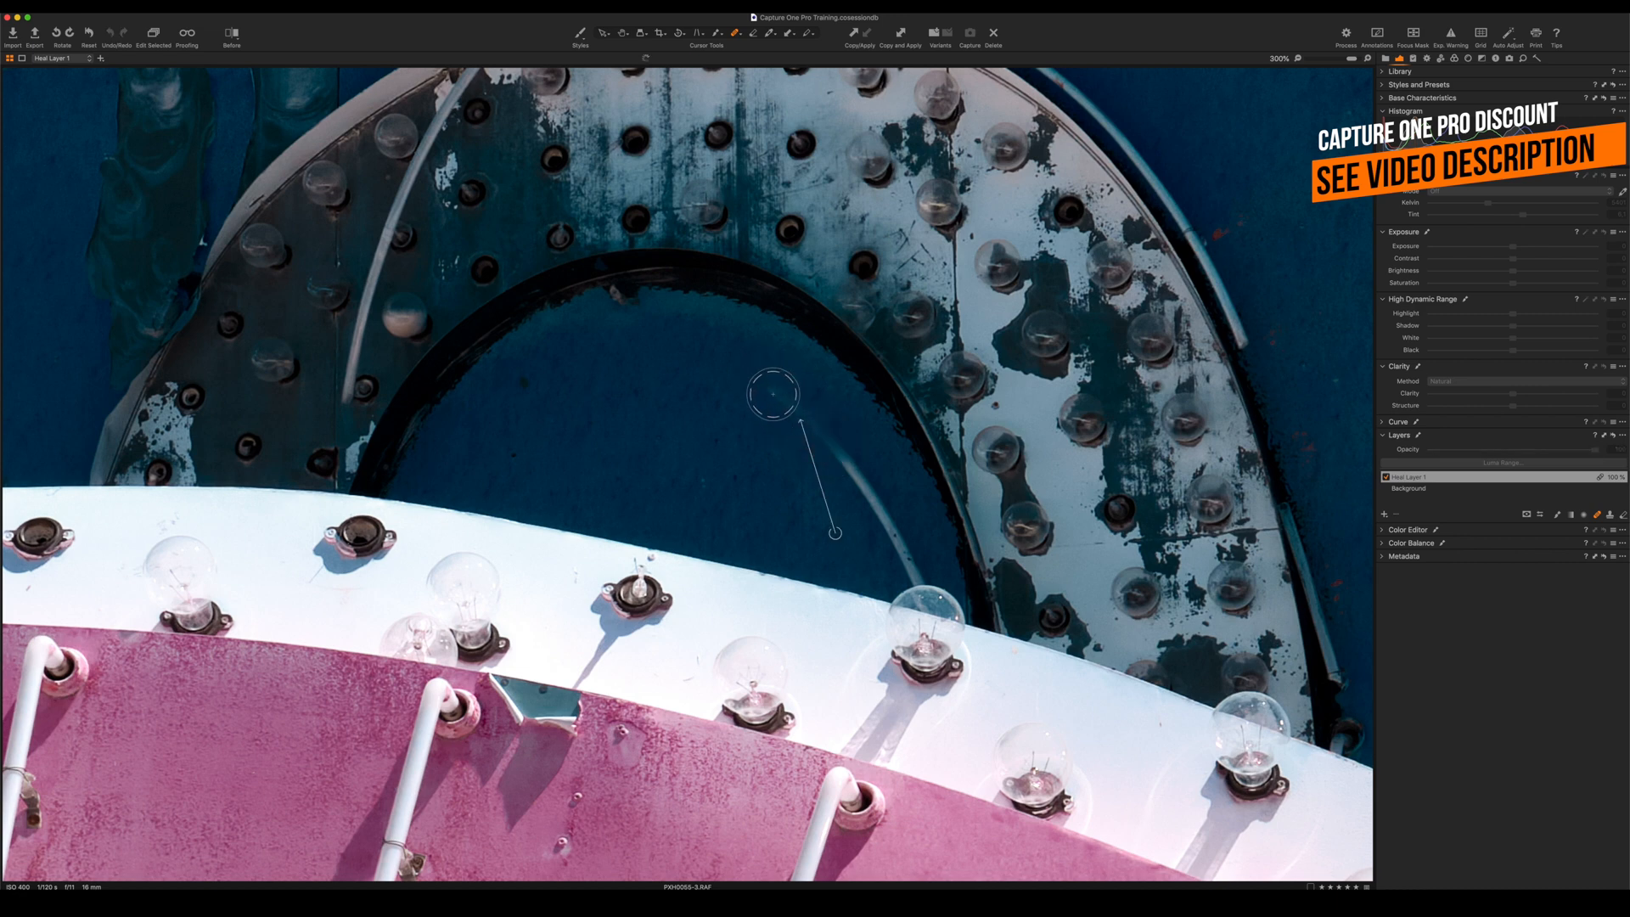